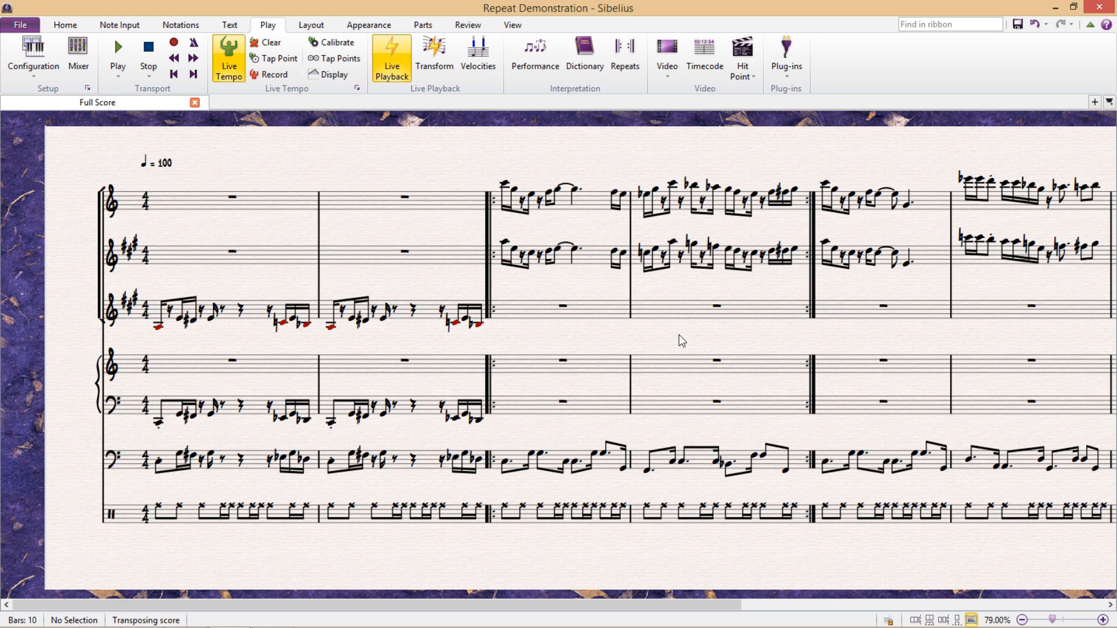
mouse_move(782, 225)
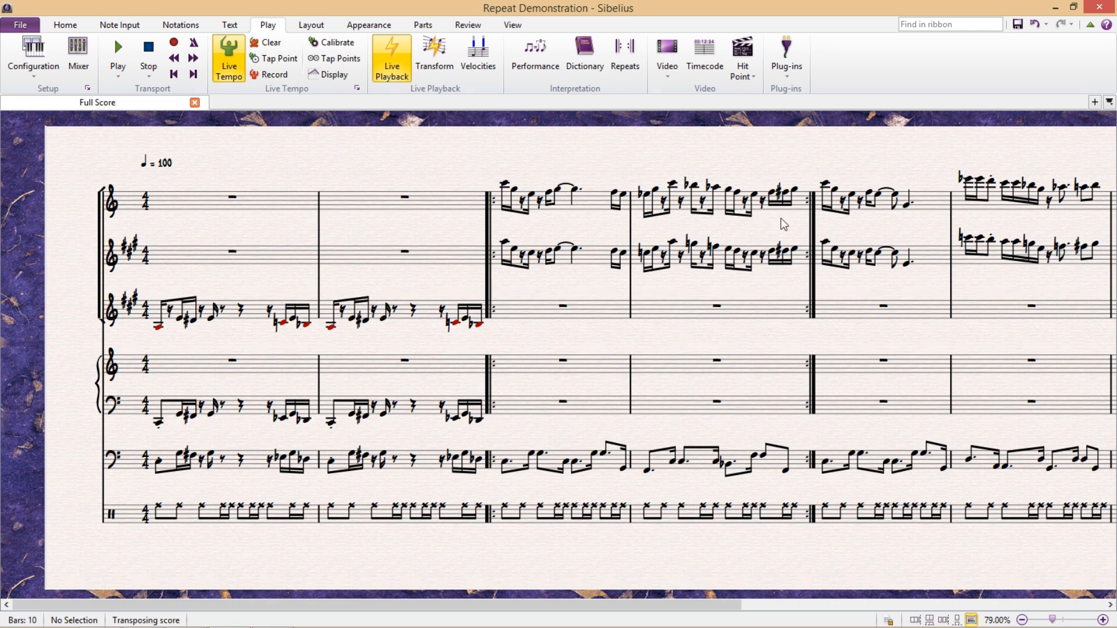
mouse_move(542, 385)
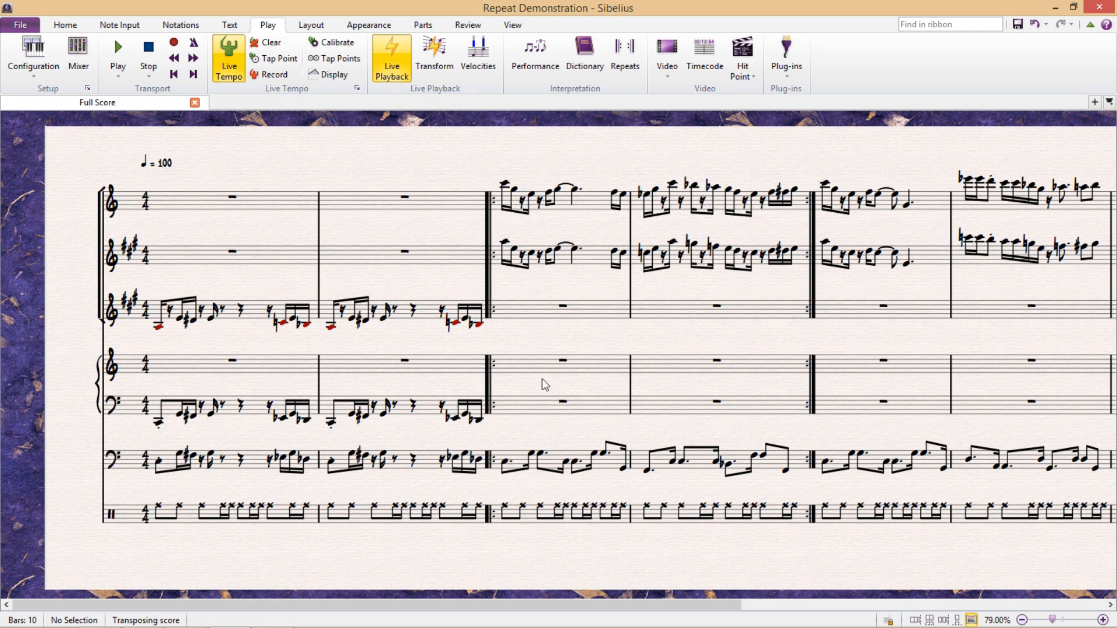
mouse_move(728, 342)
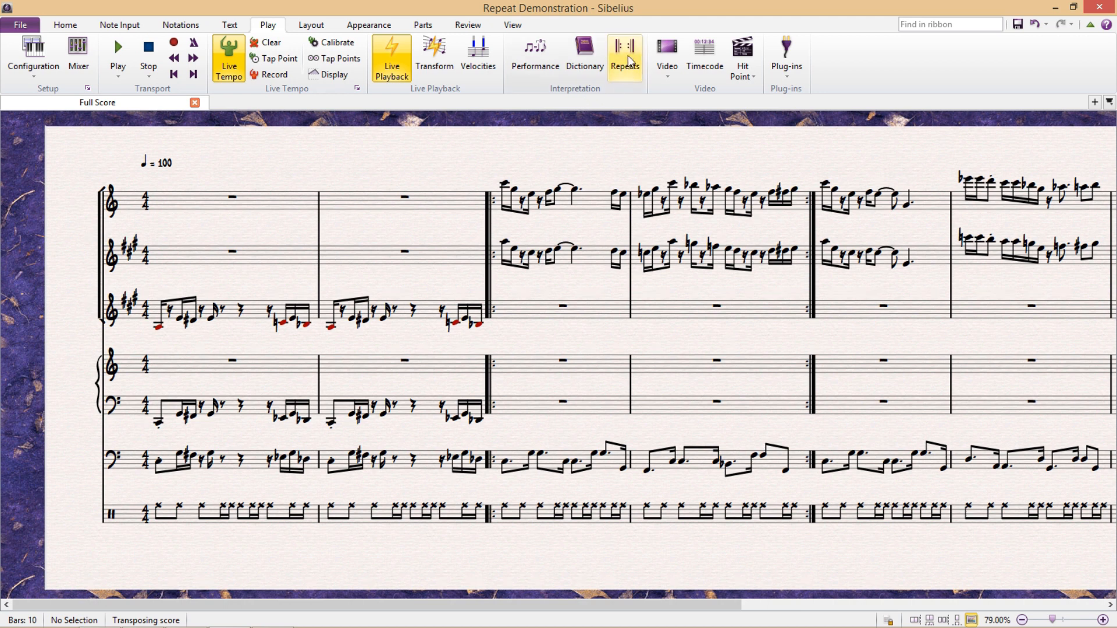
mouse_move(630, 60)
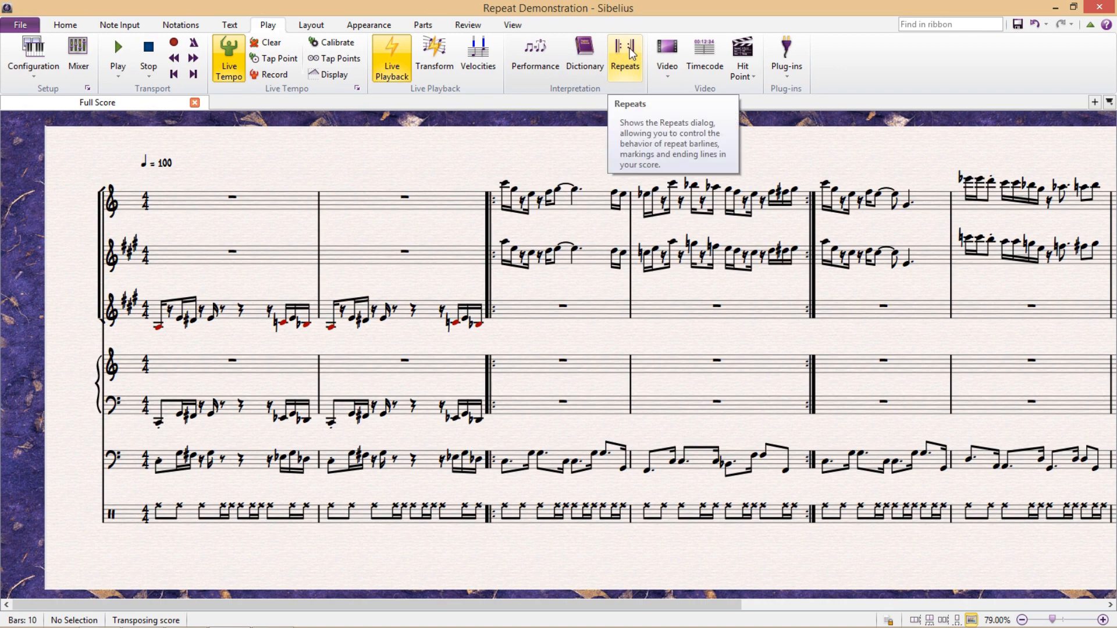
Switch repeat playback from 'Don't play repeats' to Manual repeats playback, bar order 1-4, 3-10.
click(625, 48)
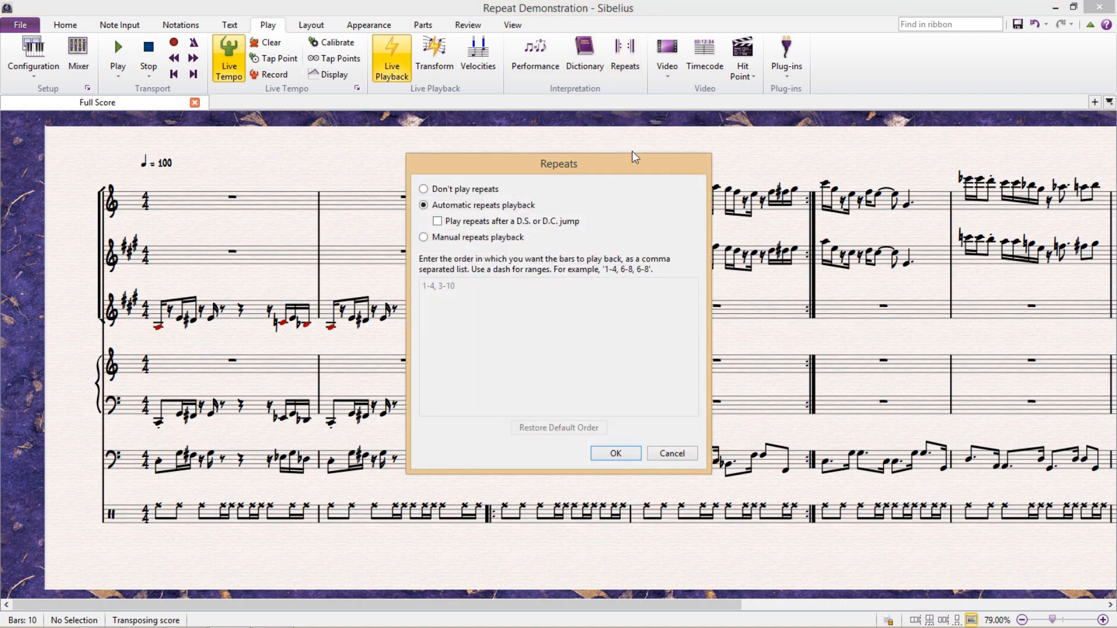
mouse_move(624, 196)
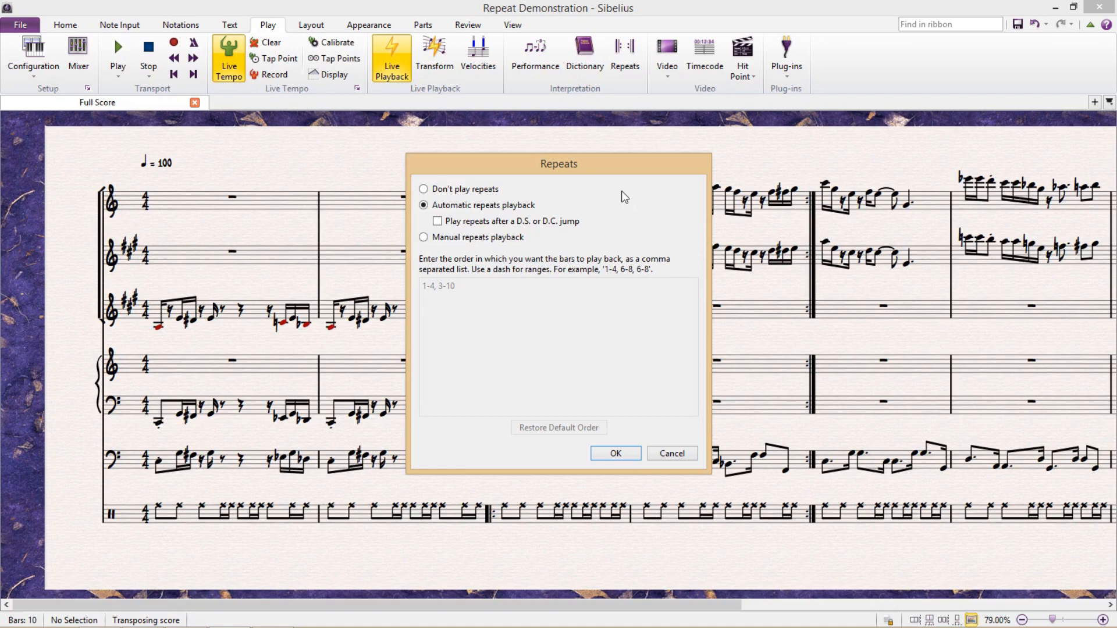
mouse_move(610, 200)
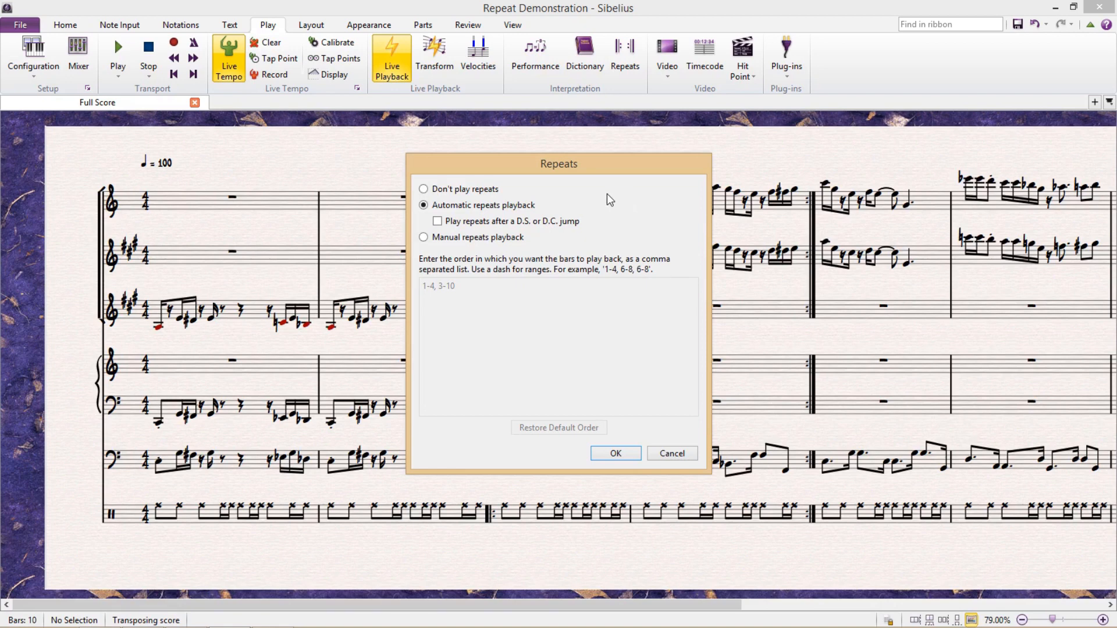
click(423, 188)
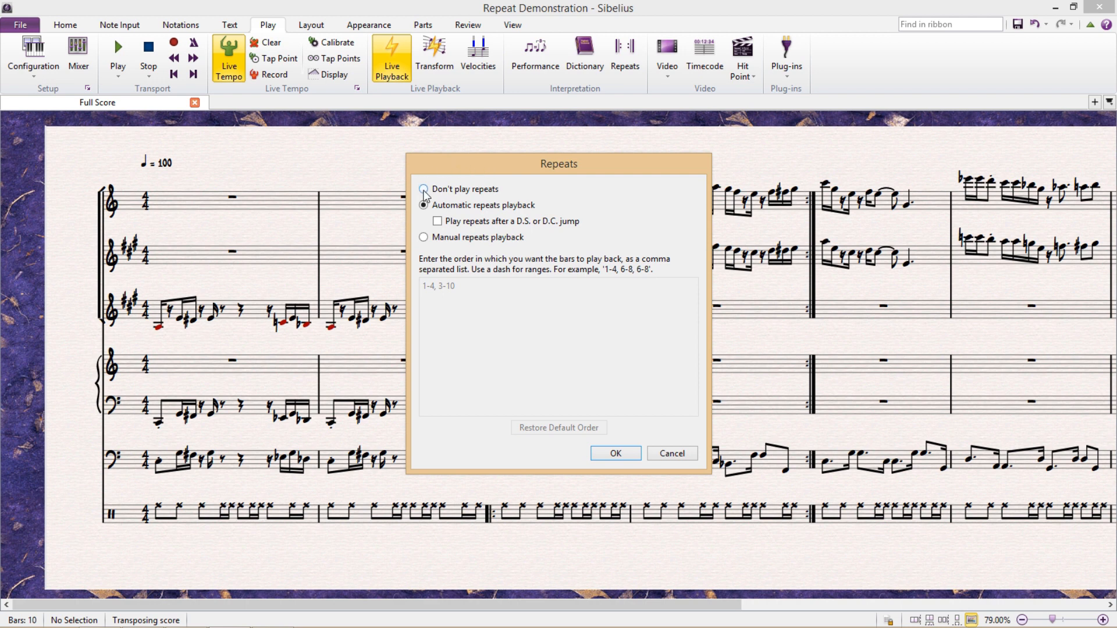
click(423, 188)
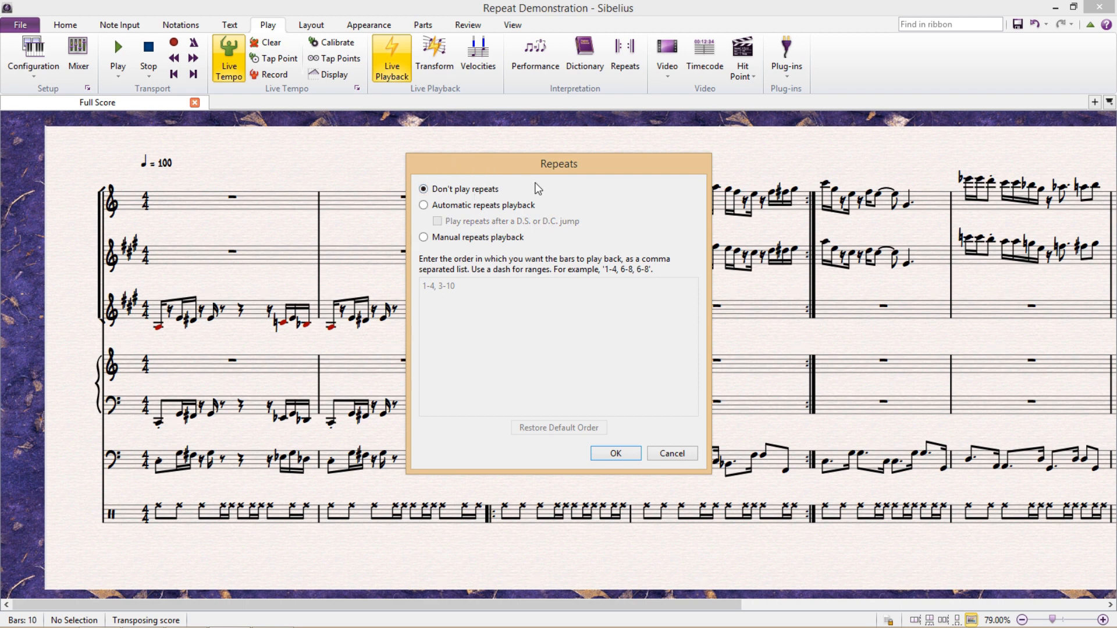
mouse_move(430, 236)
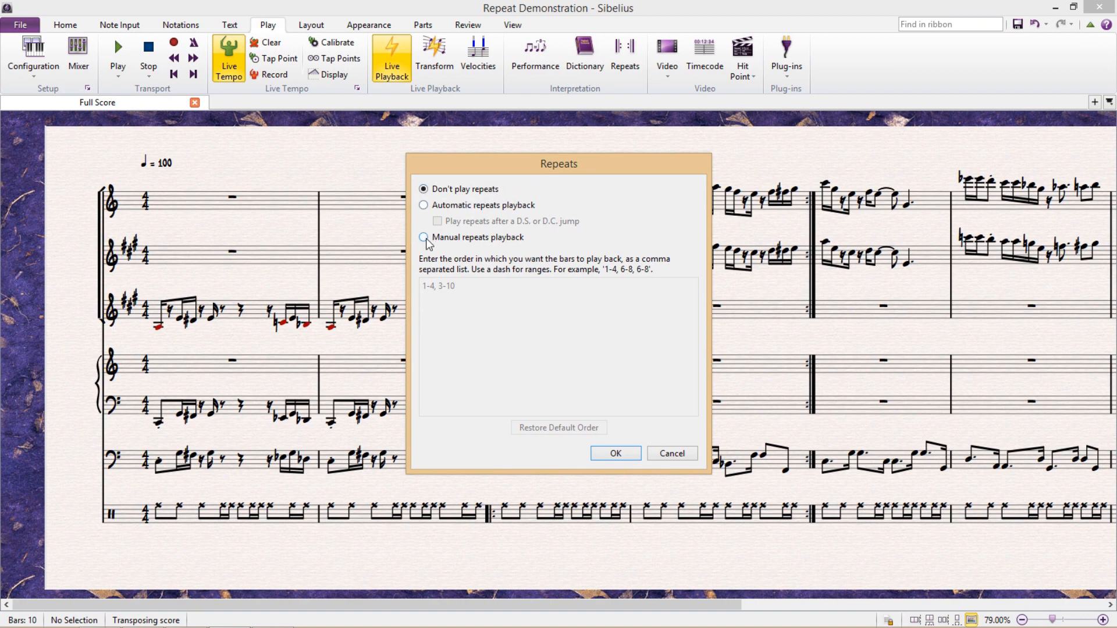
click(423, 237)
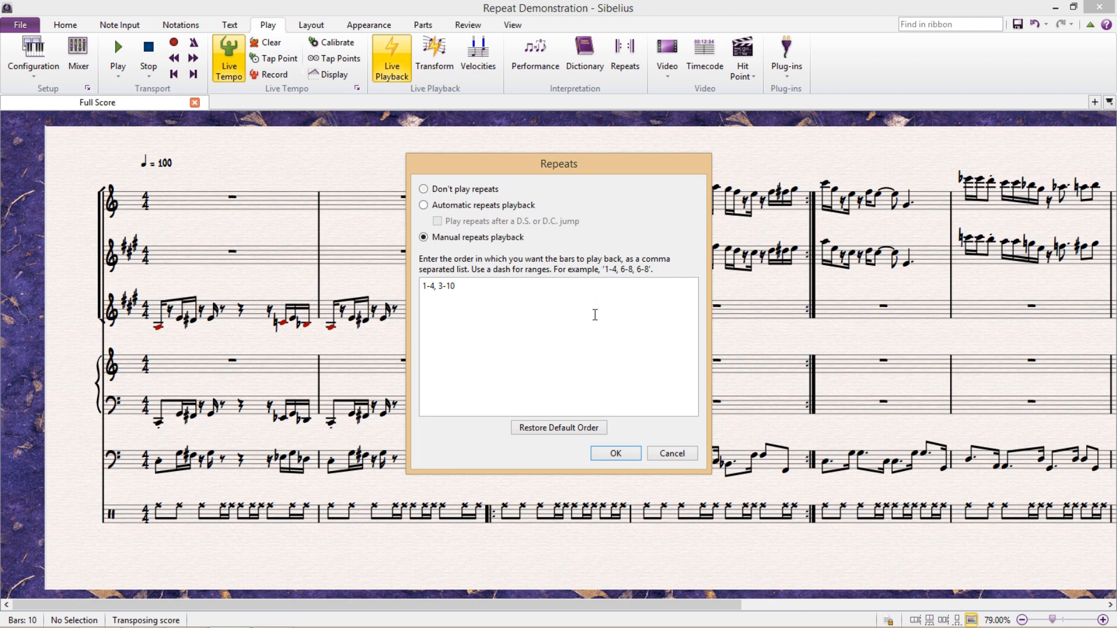
Replace the bar order with 1-2, then 3-4 repeated, then 5-100.
triple_click(437, 287)
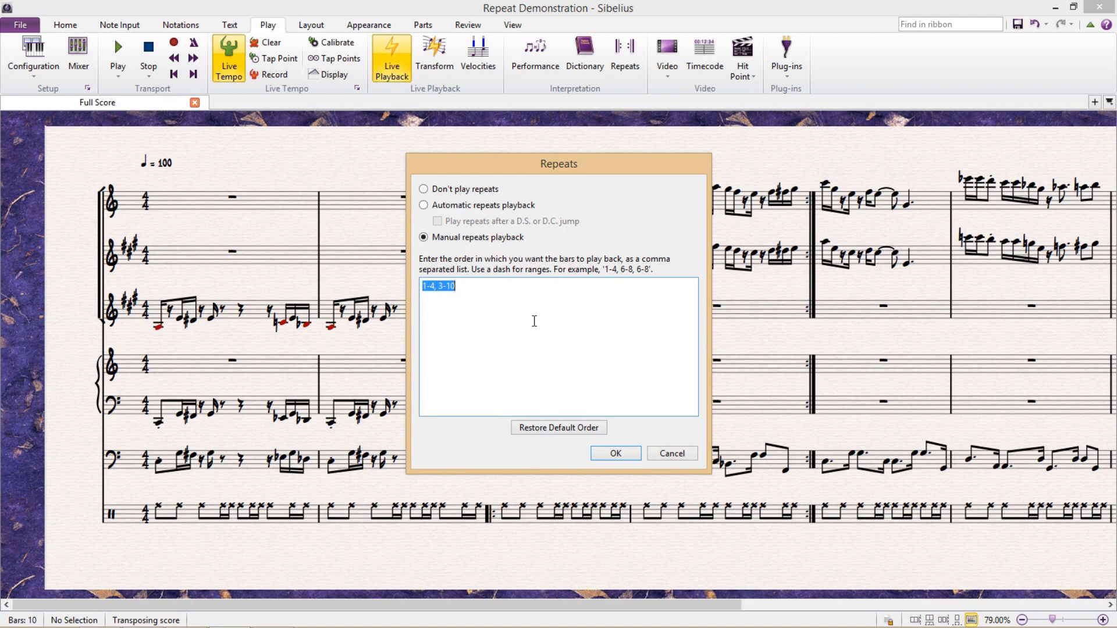
text(1-2)
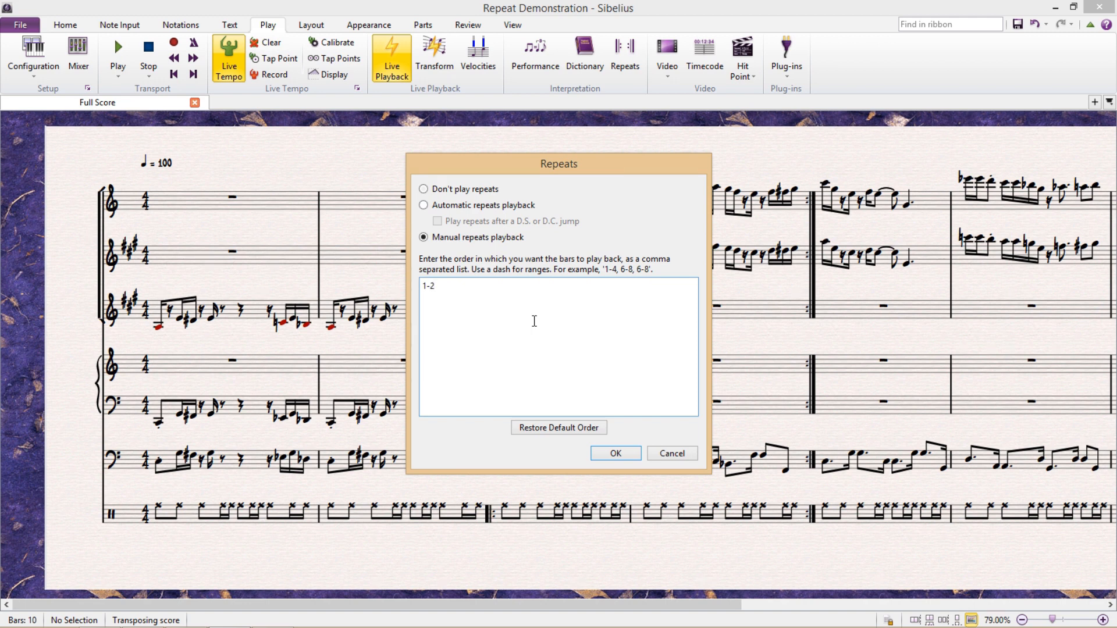
text(,)
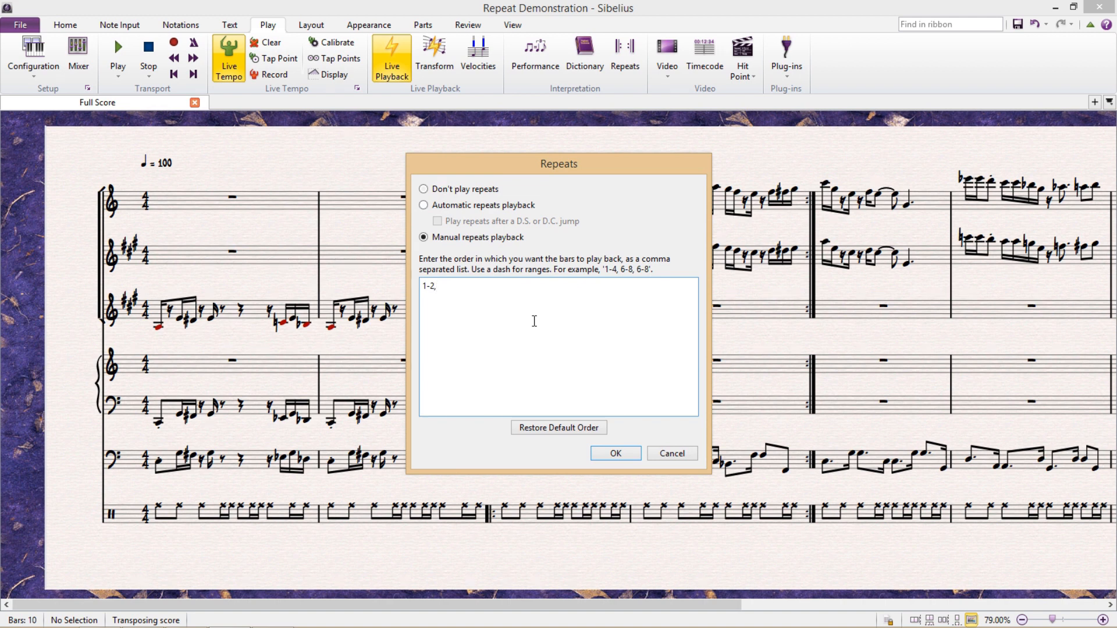
text(3-)
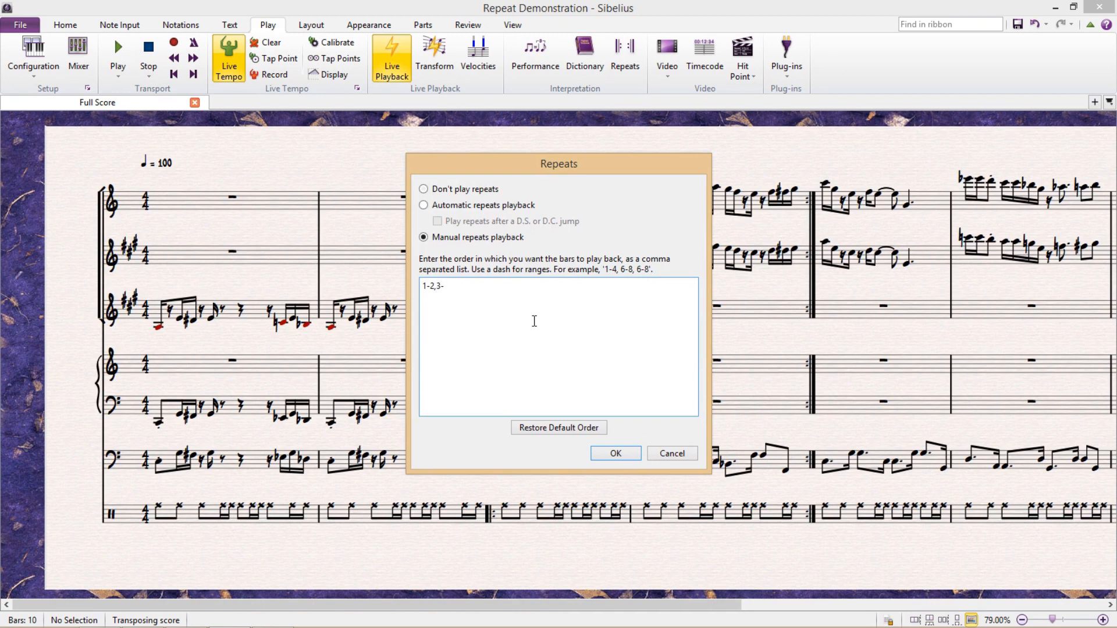
text(4)
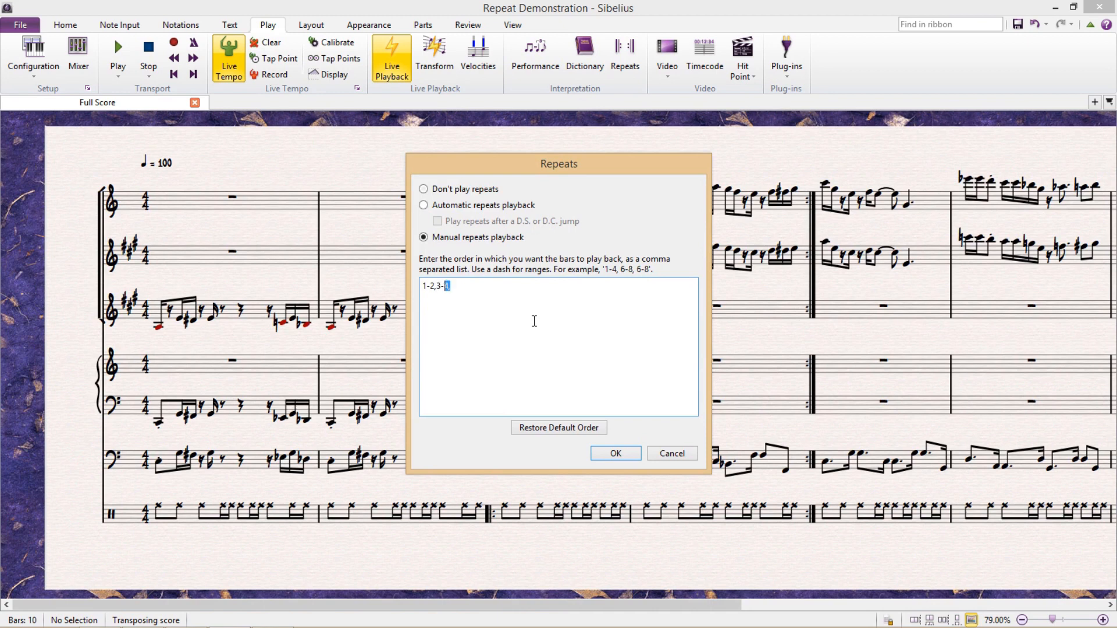
text(4,3-4,3-4,3-4,3-4,3-4,3-4,)
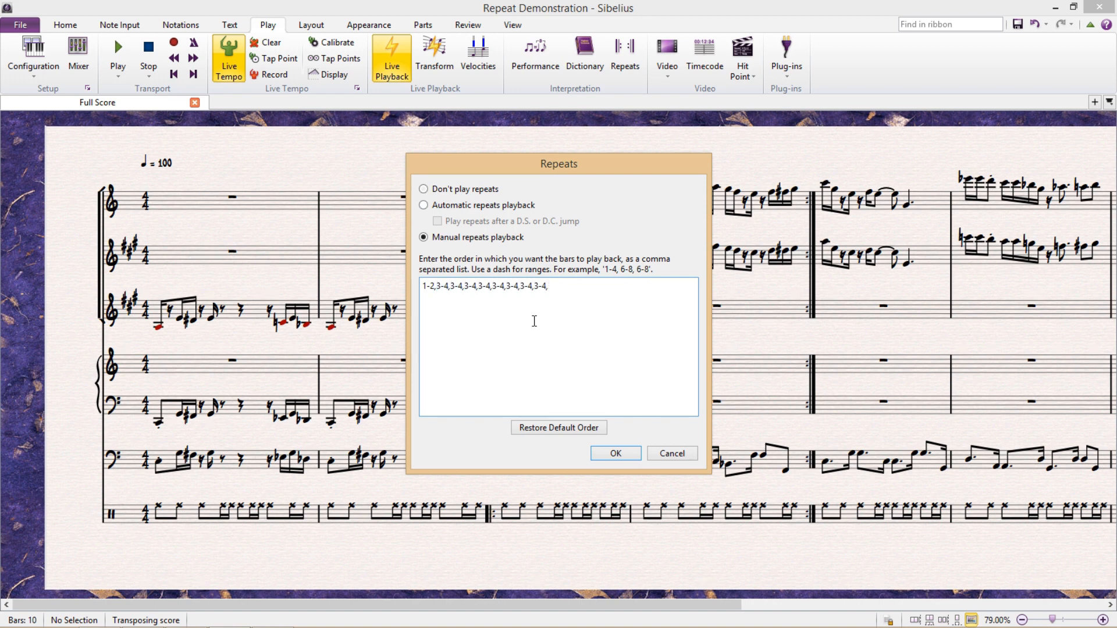
text(5)
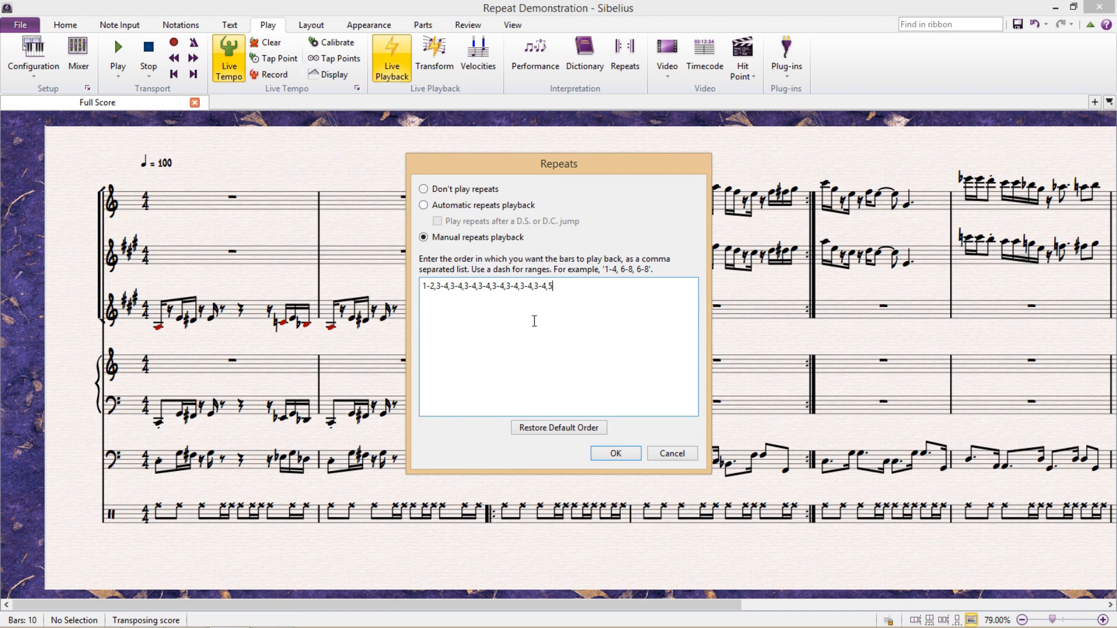
text(-100)
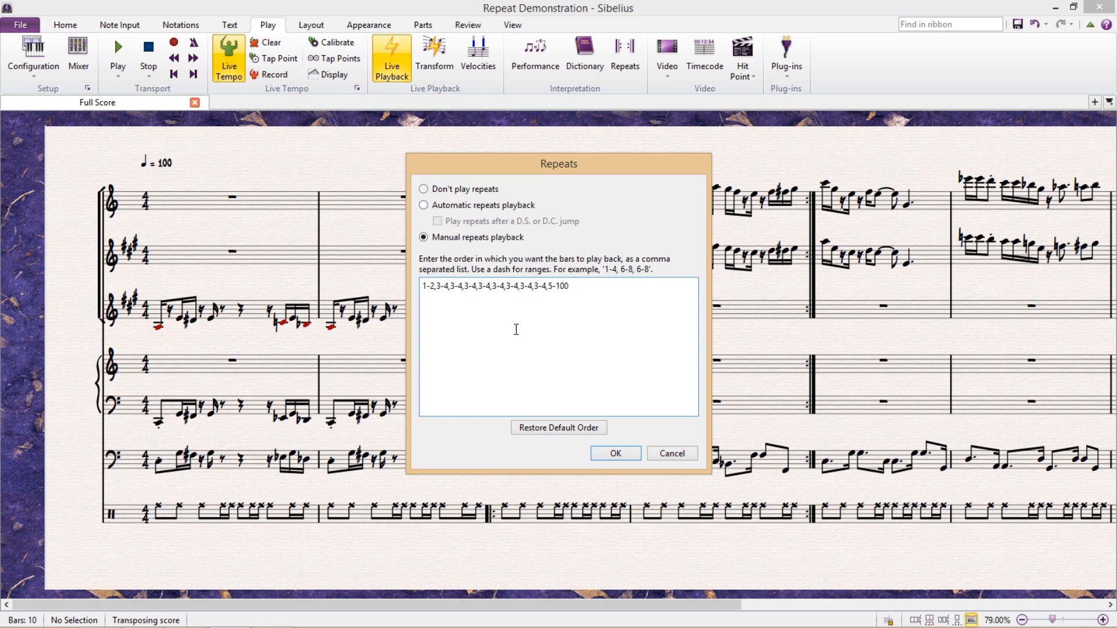
Confirm the Repeats settings and return to the full score.
click(615, 452)
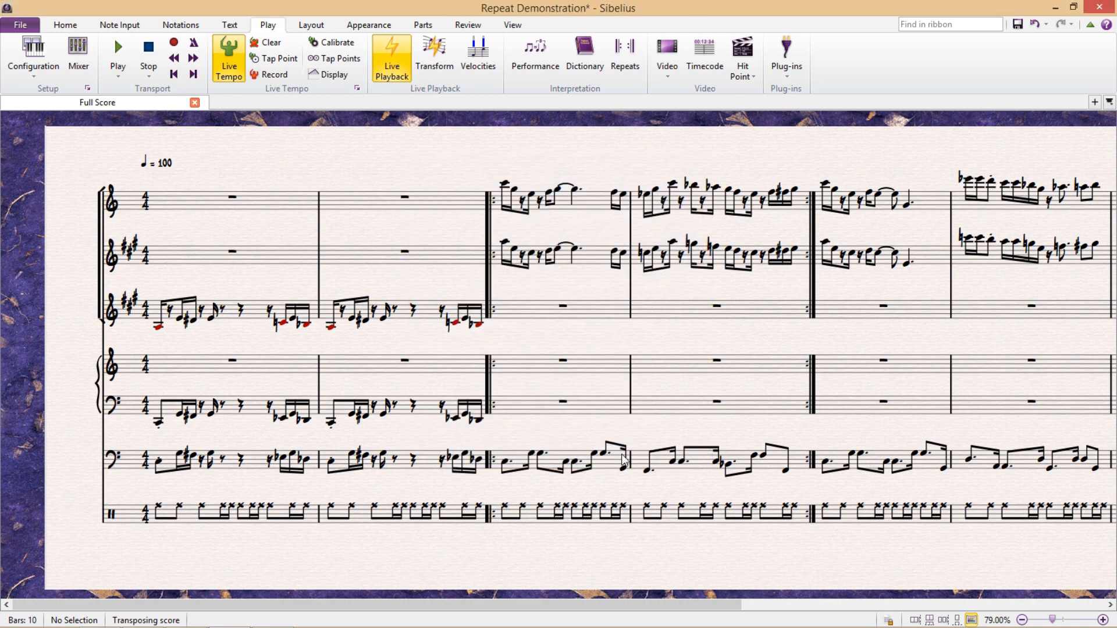
click(119, 52)
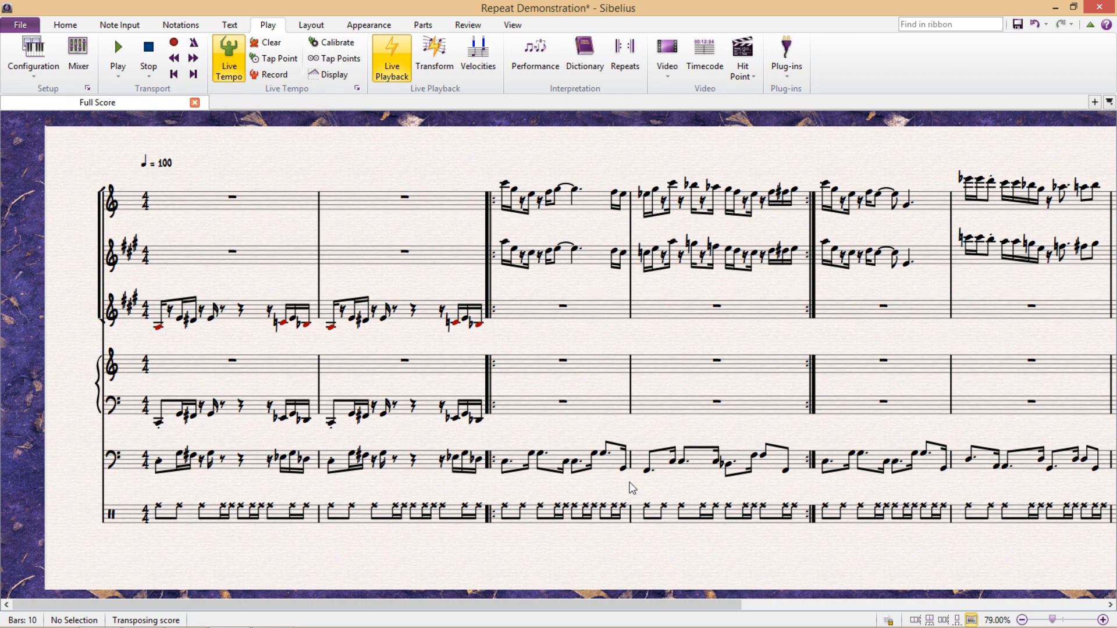
mouse_move(622, 105)
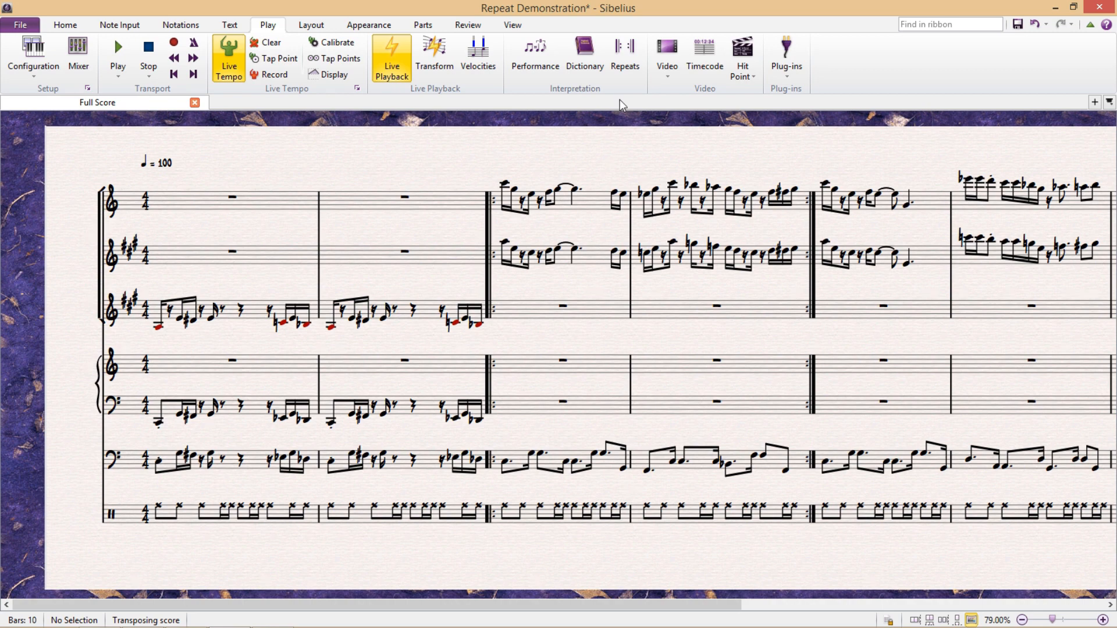
Rewrite the manual bar order to 6,5,2,1,3,4, confirm it and return to the score.
click(625, 49)
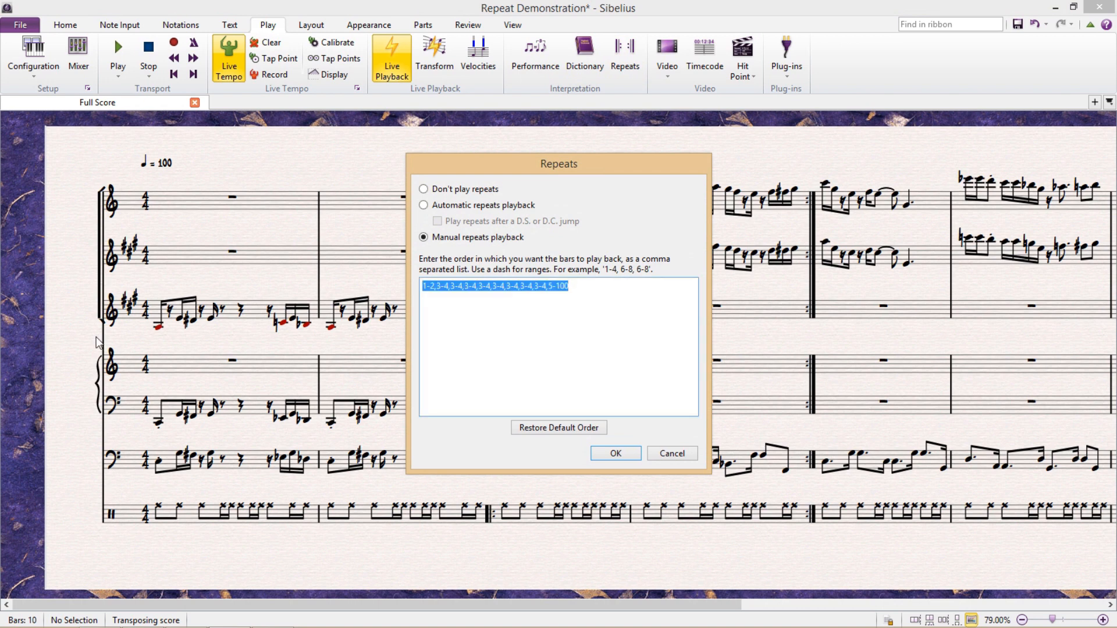
text(6)
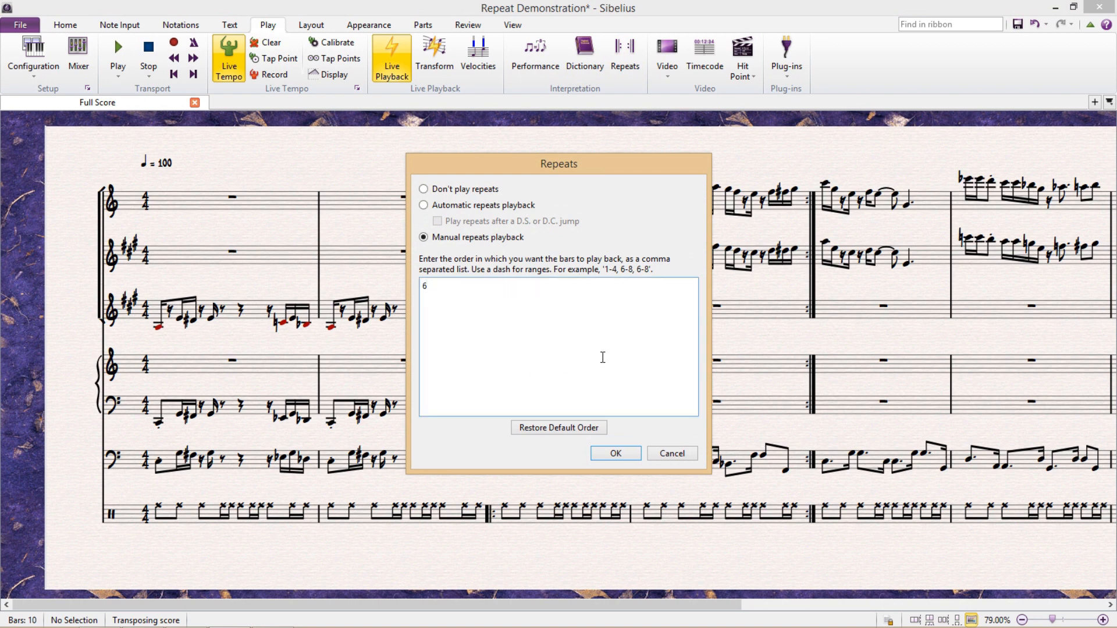
text(,5,2,)
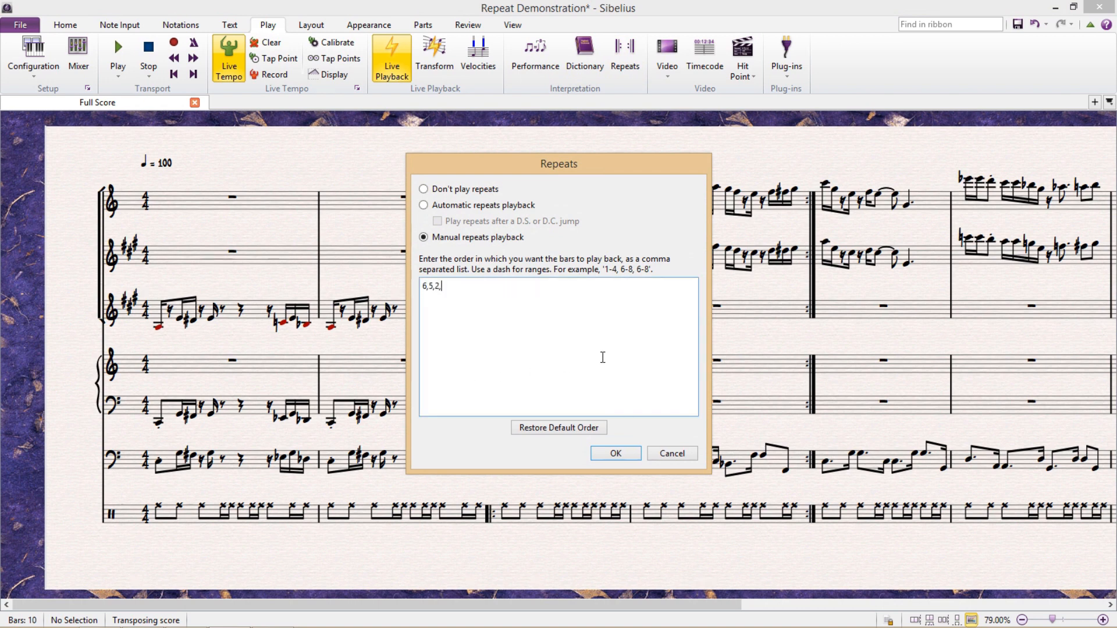
text(1,3,4)
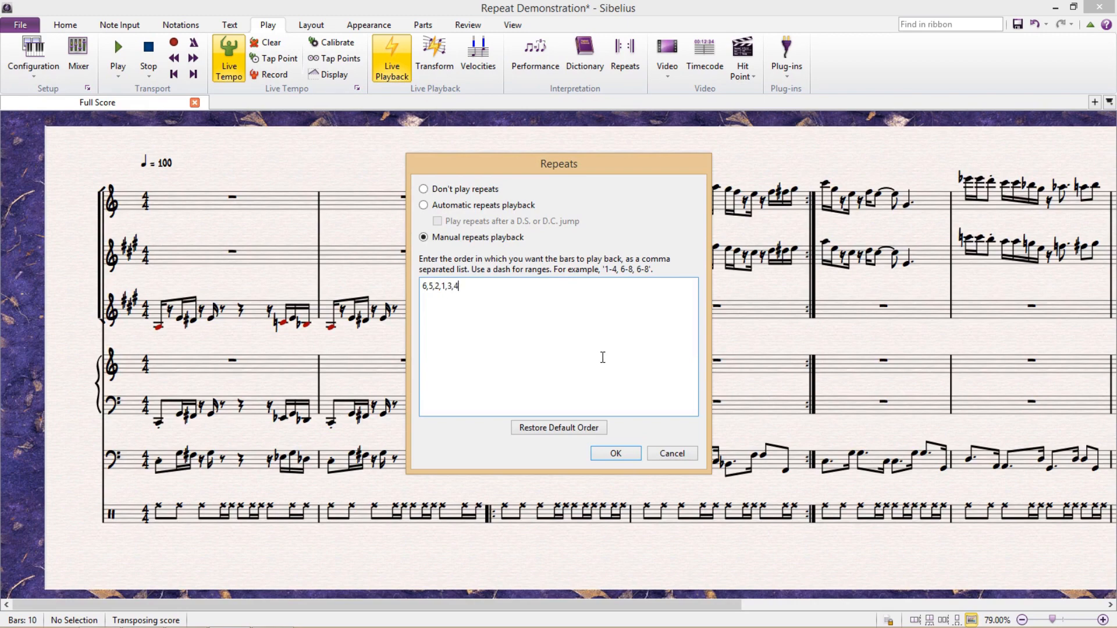
click(615, 452)
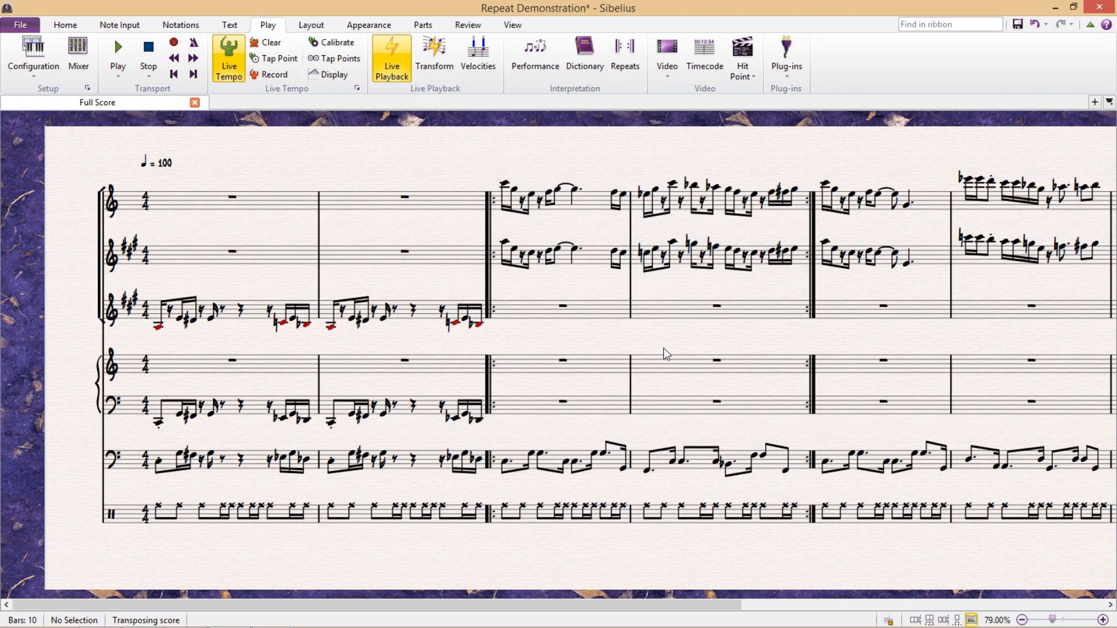
click(118, 62)
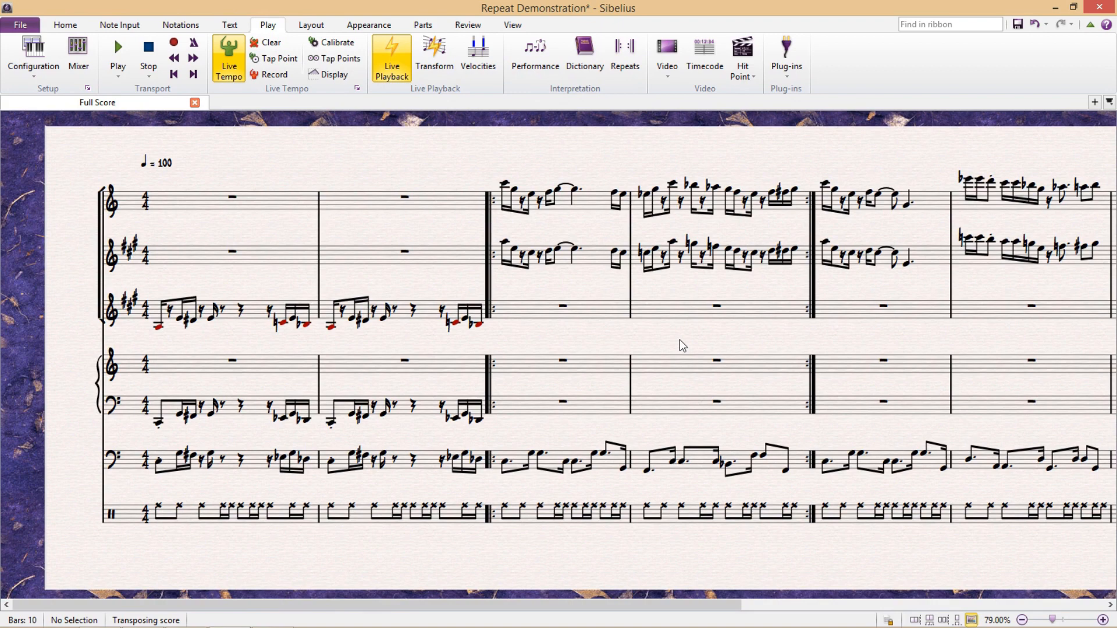
mouse_move(621, 89)
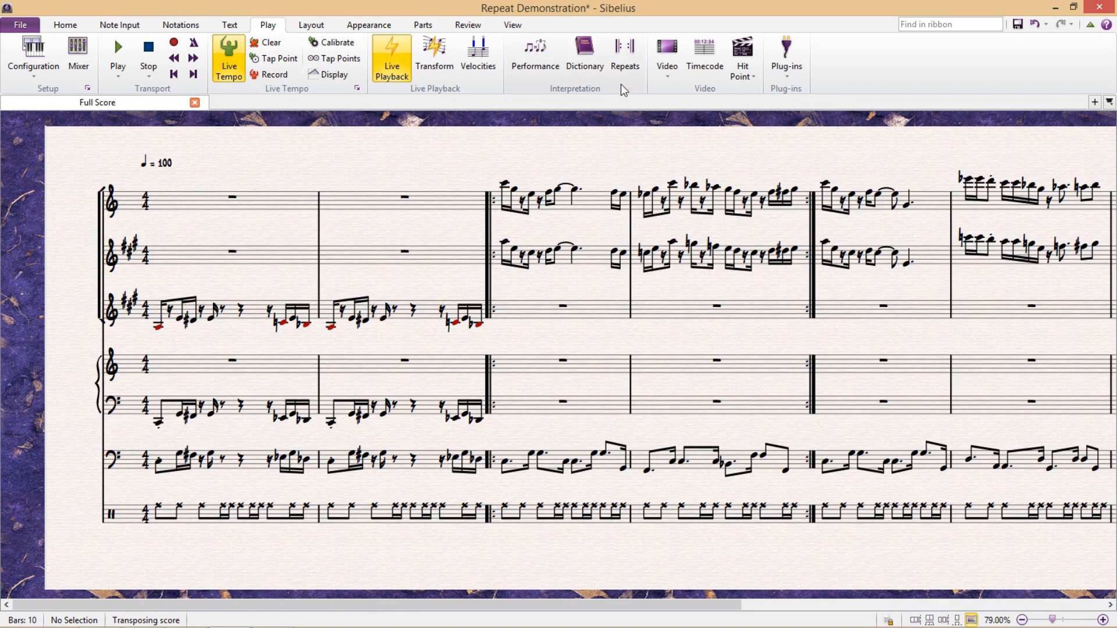
Reopen Repeats and retype the bar order as 3-4 repeated with commas.
click(625, 49)
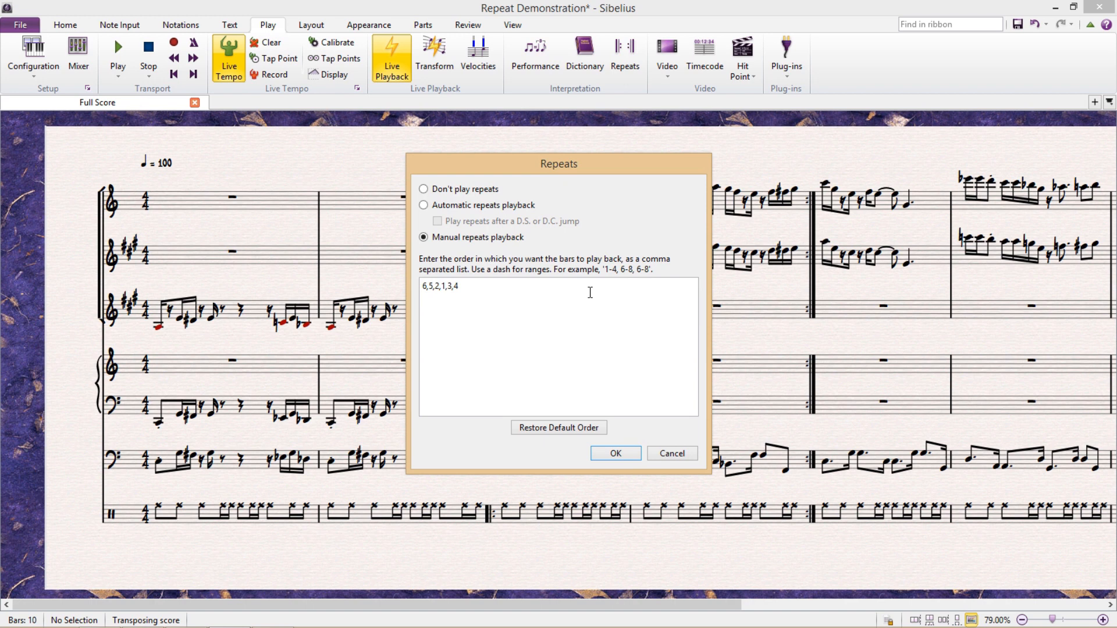
mouse_move(590, 295)
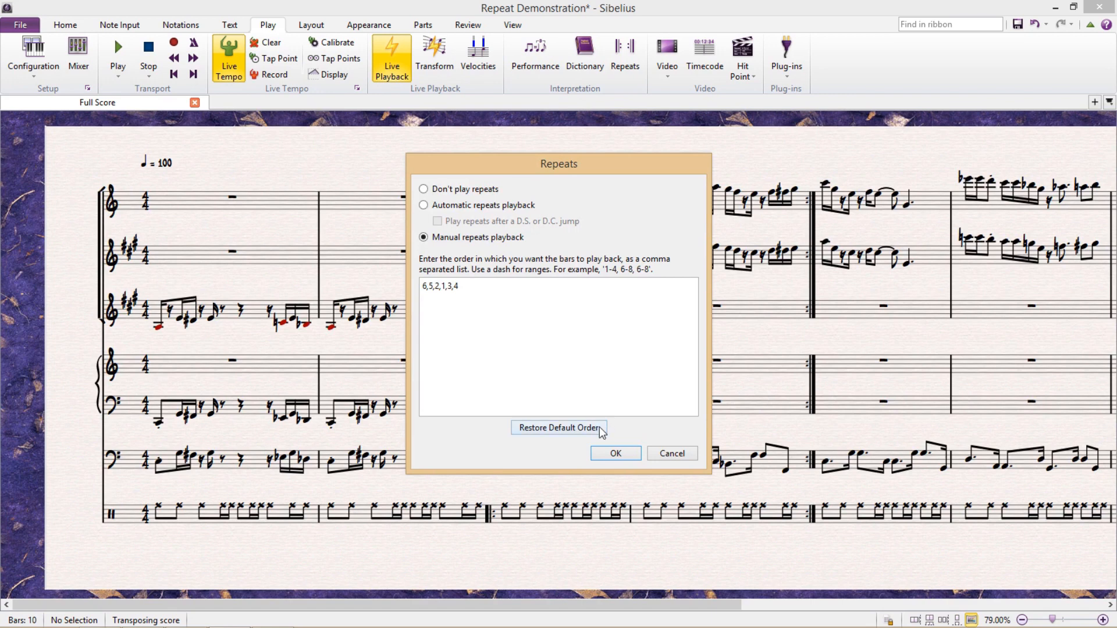
mouse_move(601, 435)
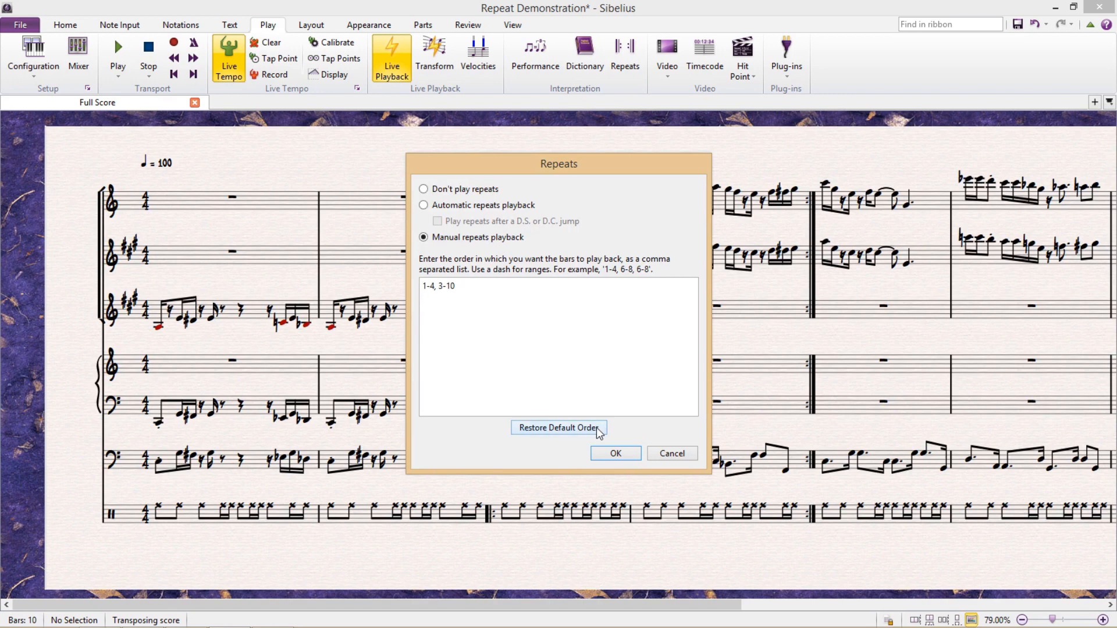
mouse_move(584, 333)
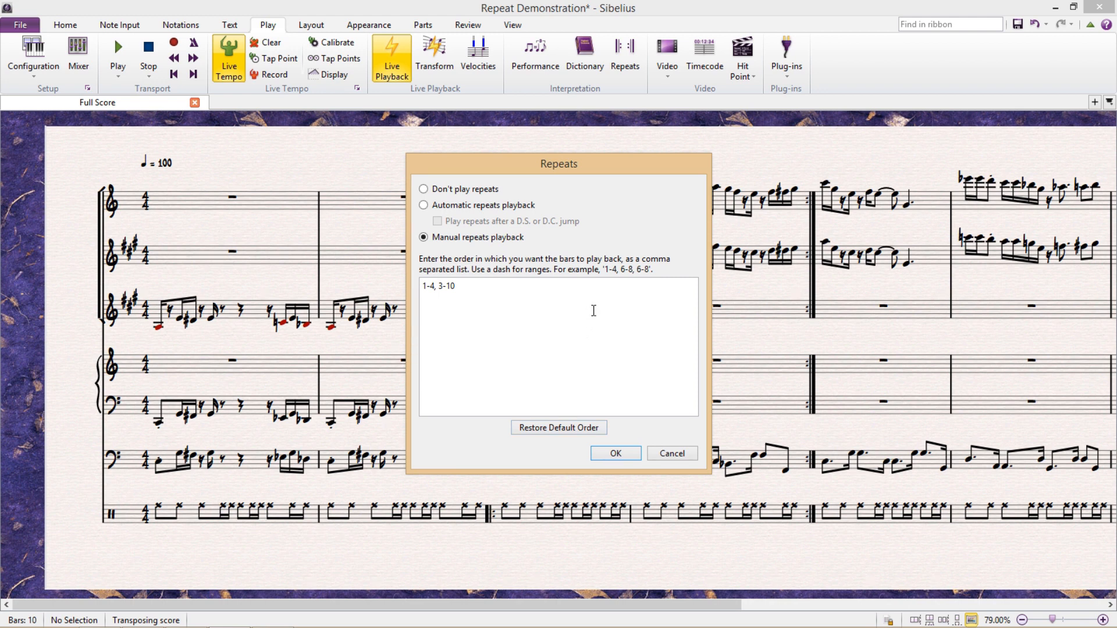
triple_click(438, 286)
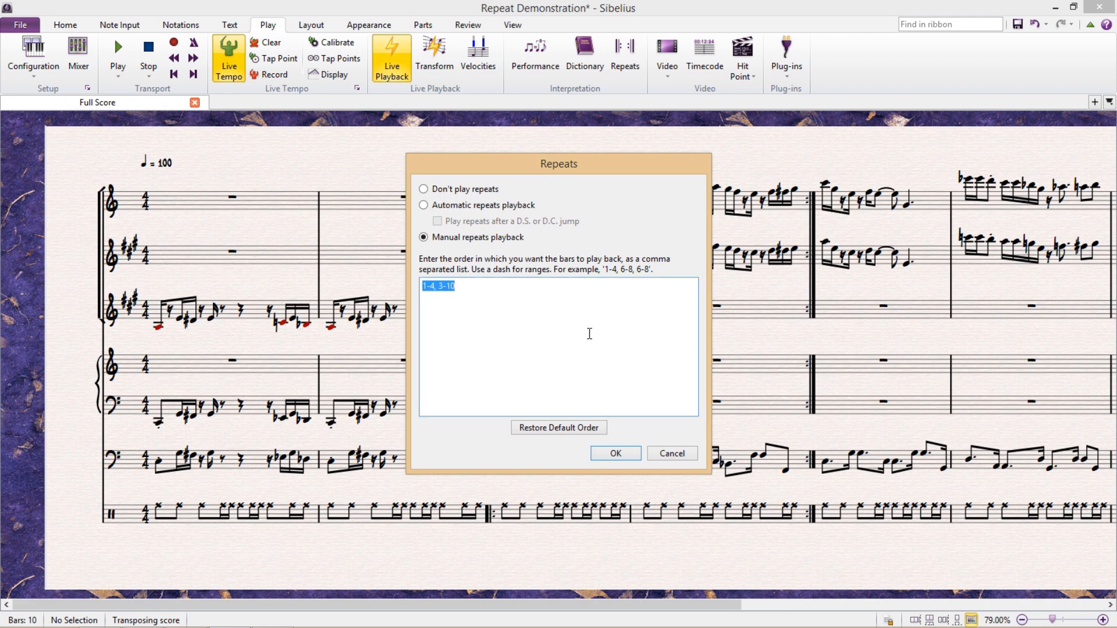
text(3-4)
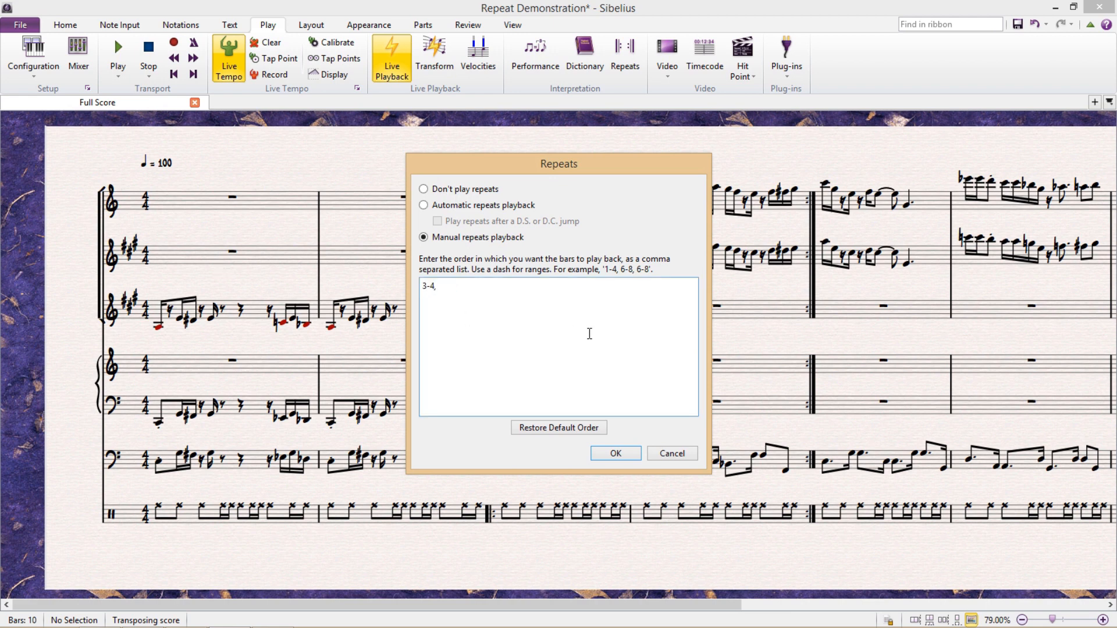
text(,3-4,3-4,3-4,3-4,)
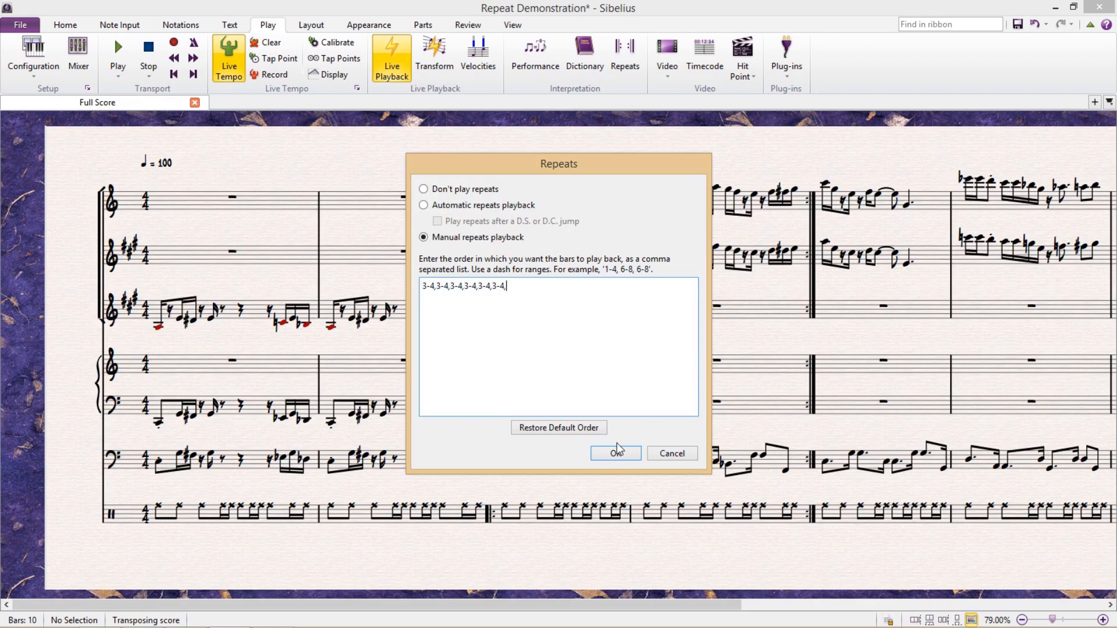
Confirm the repeated bars 3–4 order and close the Repeats settings.
click(616, 453)
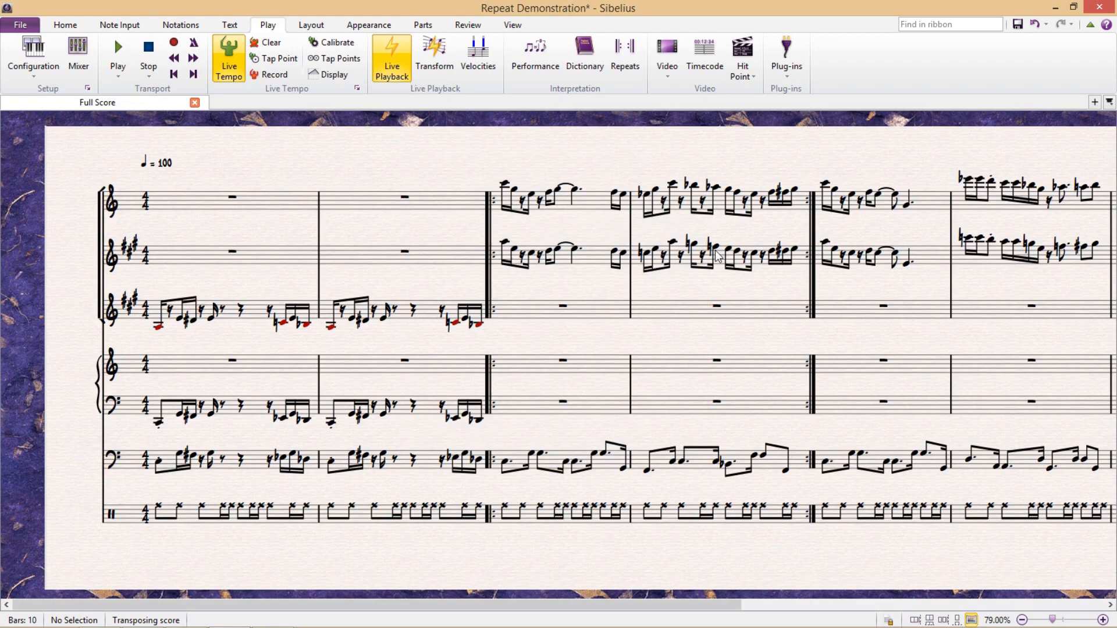
mouse_move(668, 289)
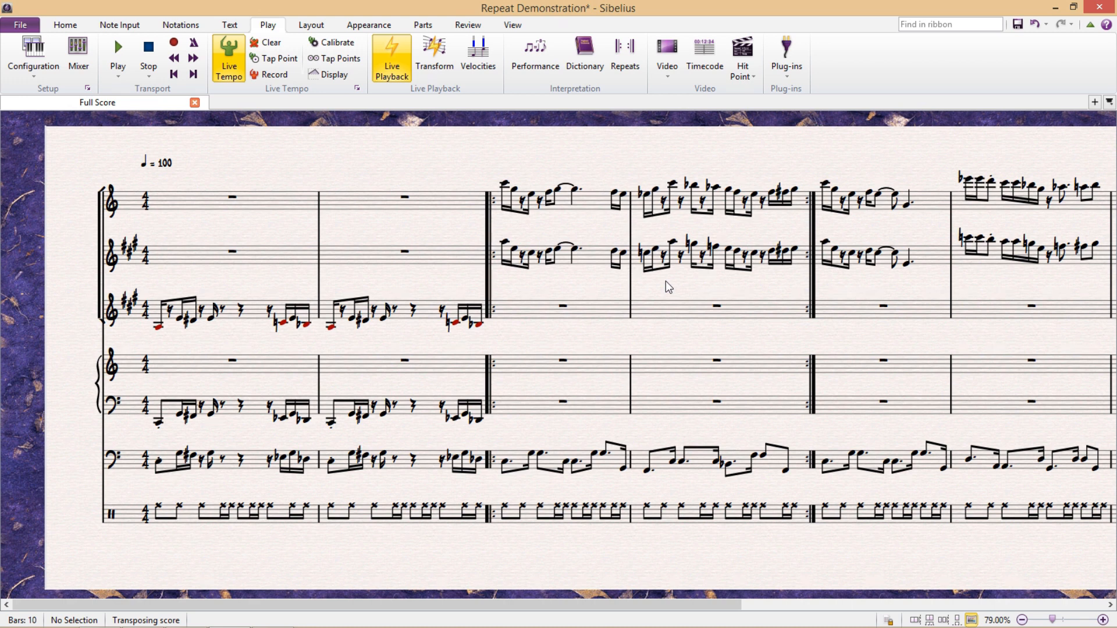
mouse_move(664, 291)
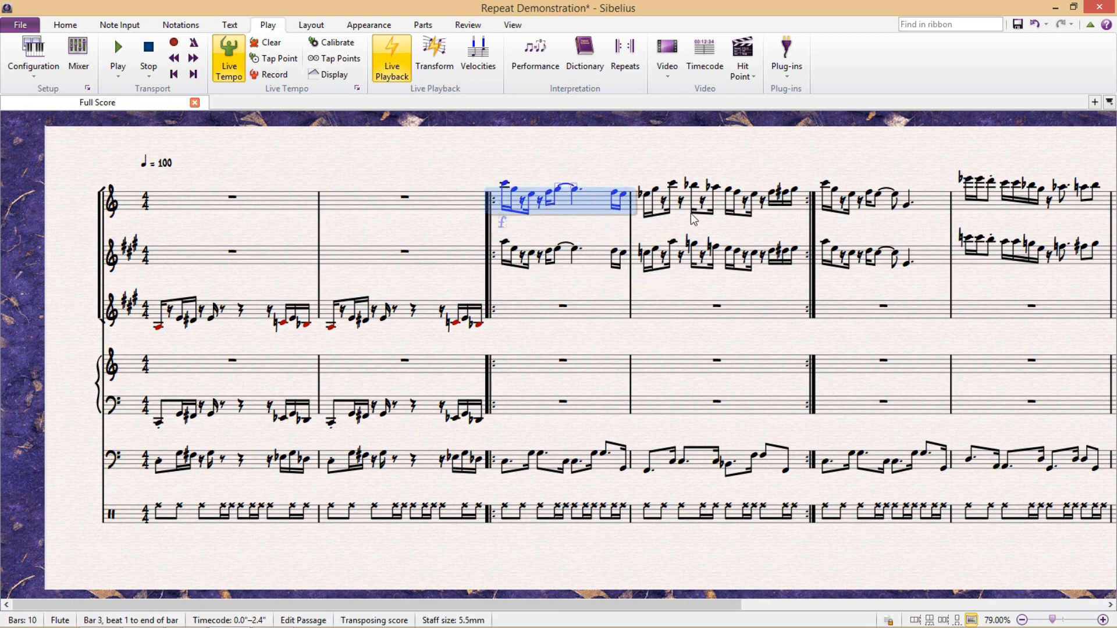
mouse_move(624, 286)
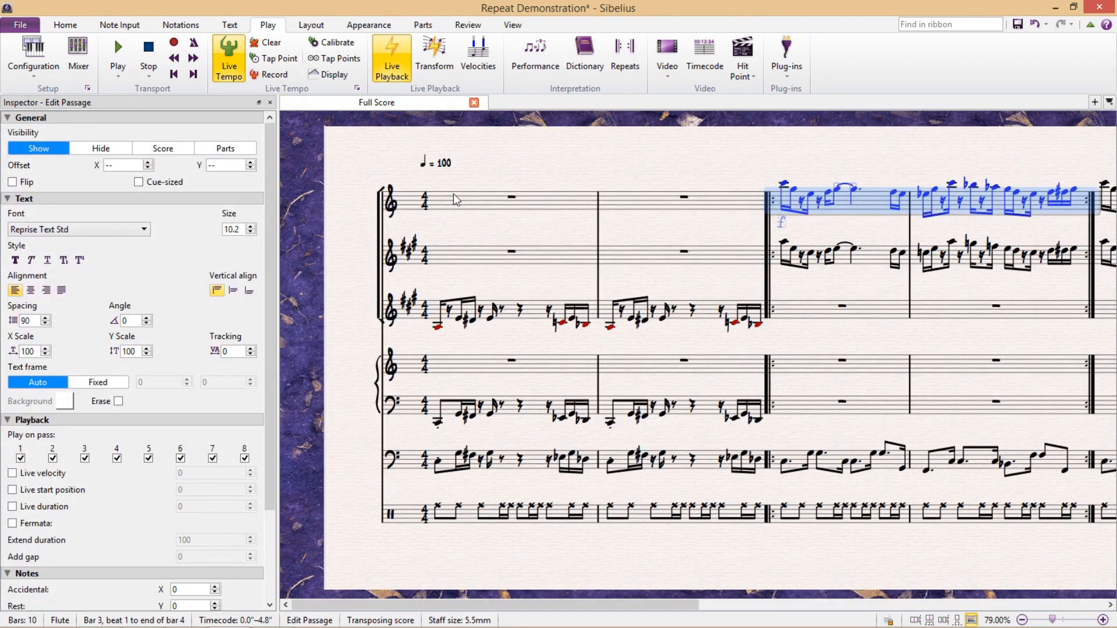
Untick pass 2 and another pass for the flute's bars 3–4, then start playback.
scroll(down, 3)
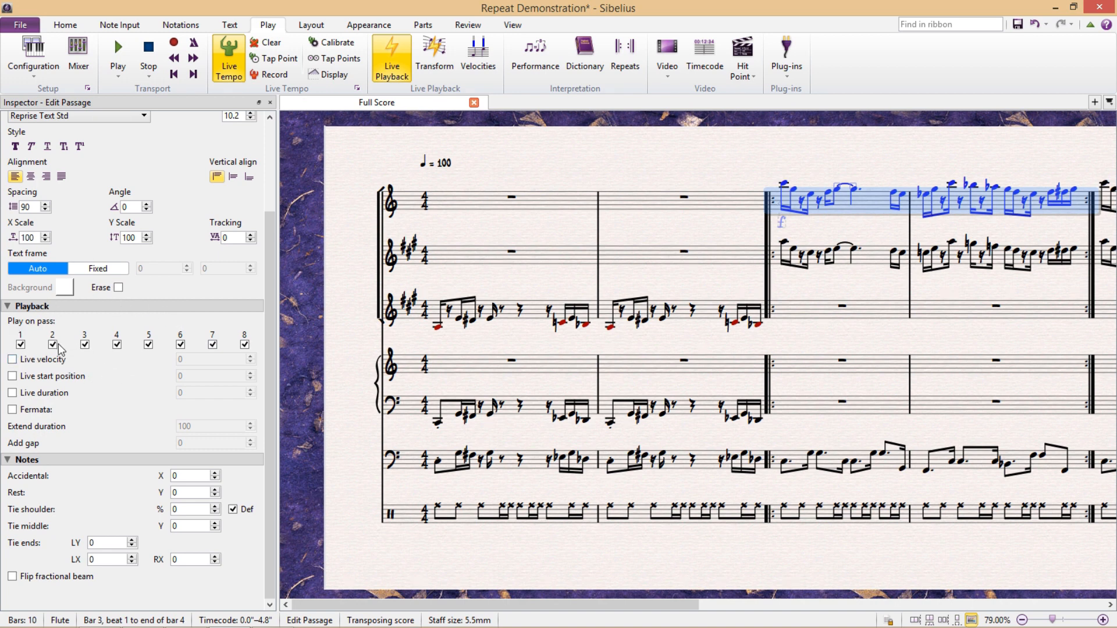
click(49, 340)
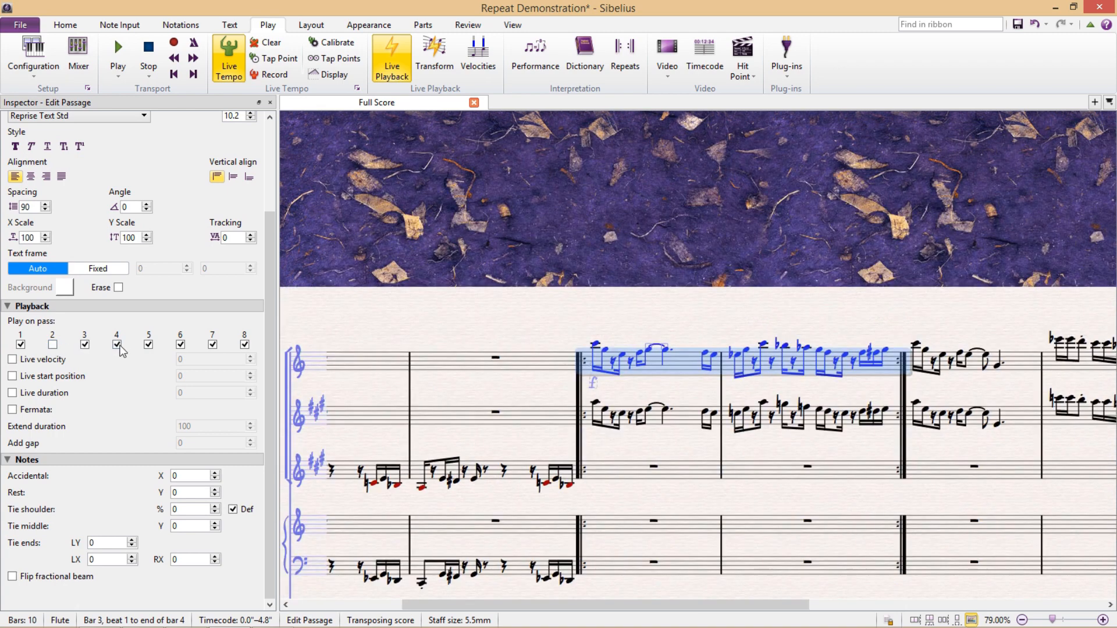
click(117, 341)
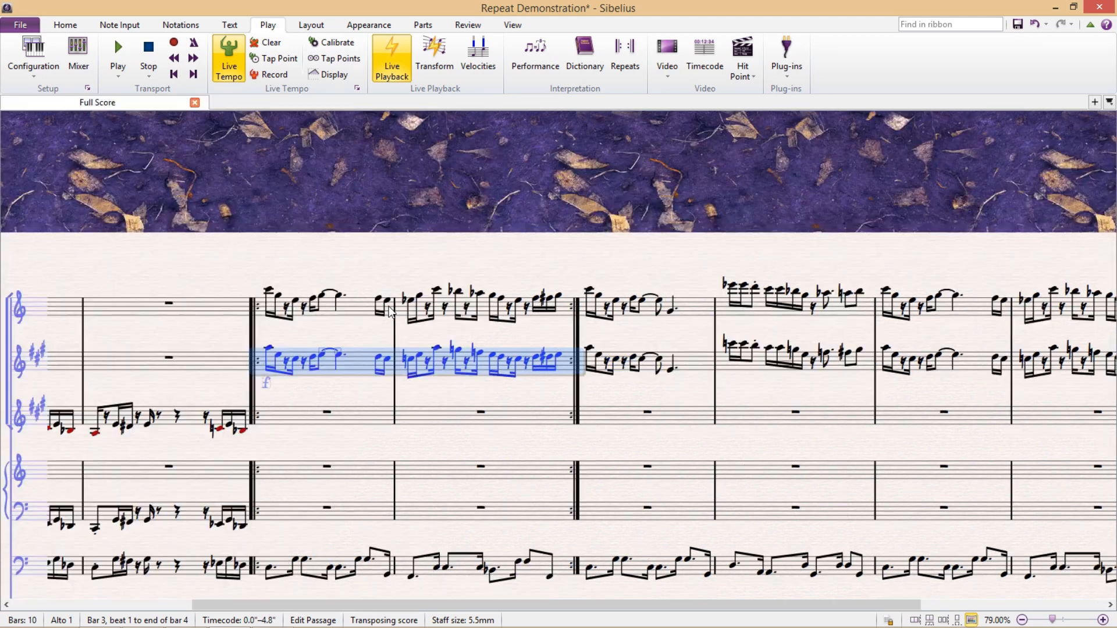
click(403, 247)
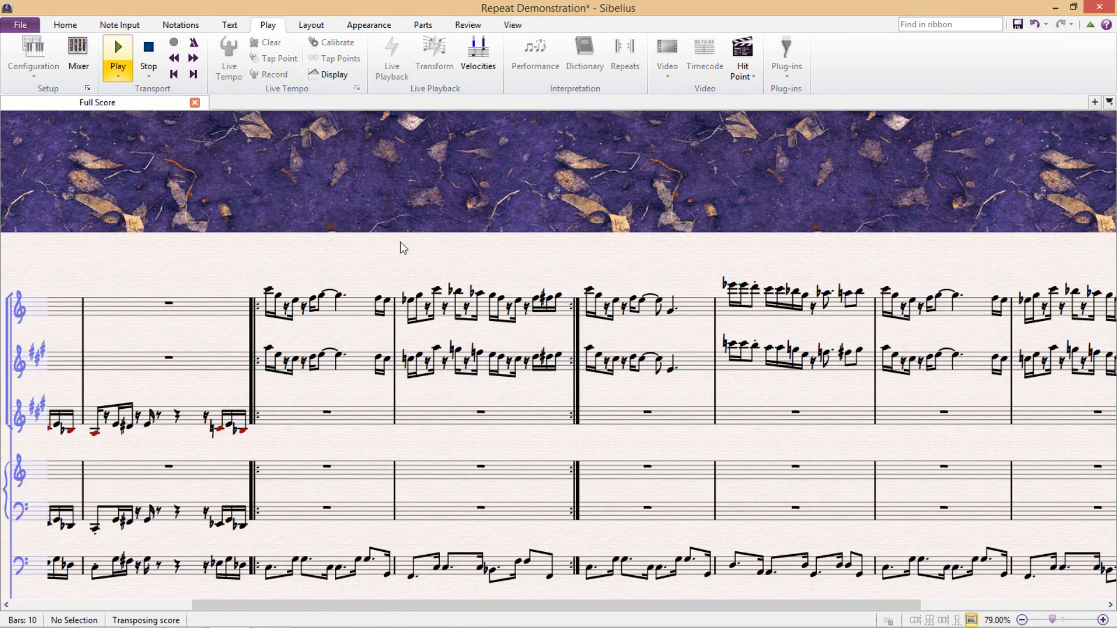
click(119, 45)
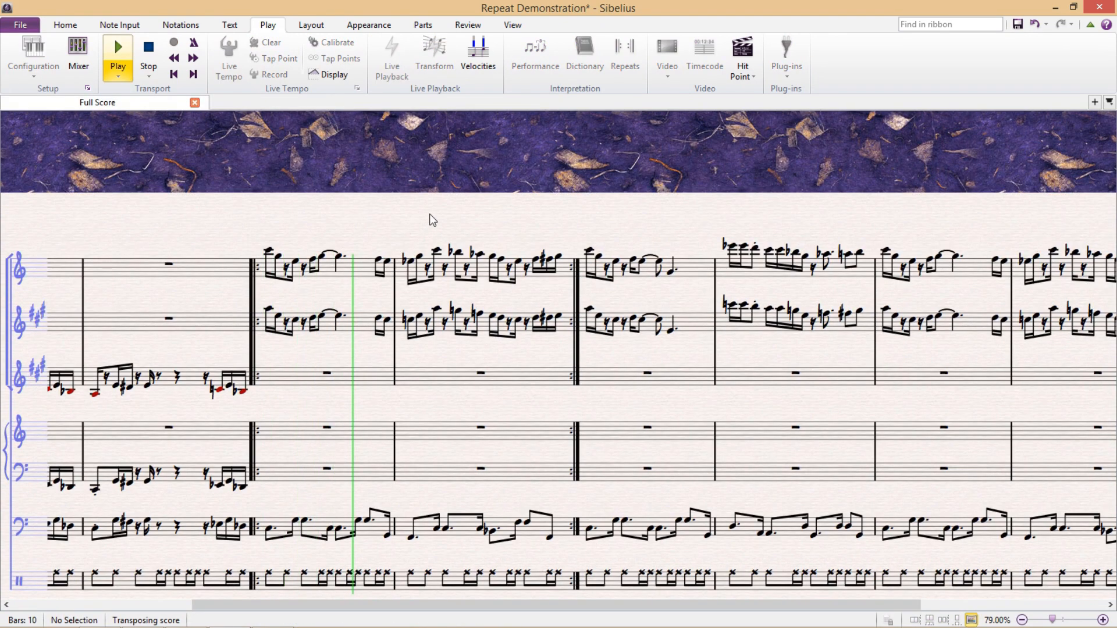